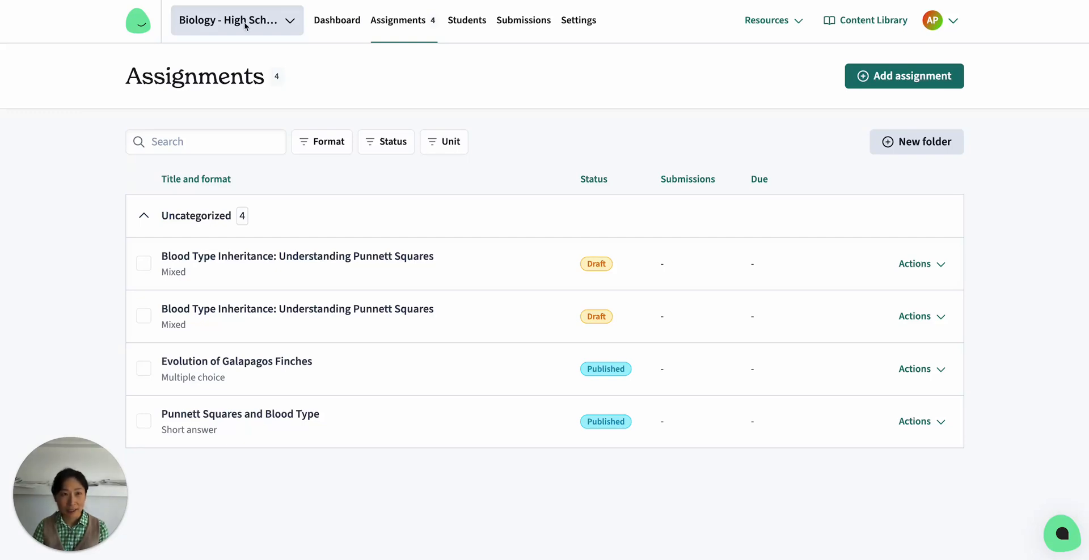
mouse_move(777, 160)
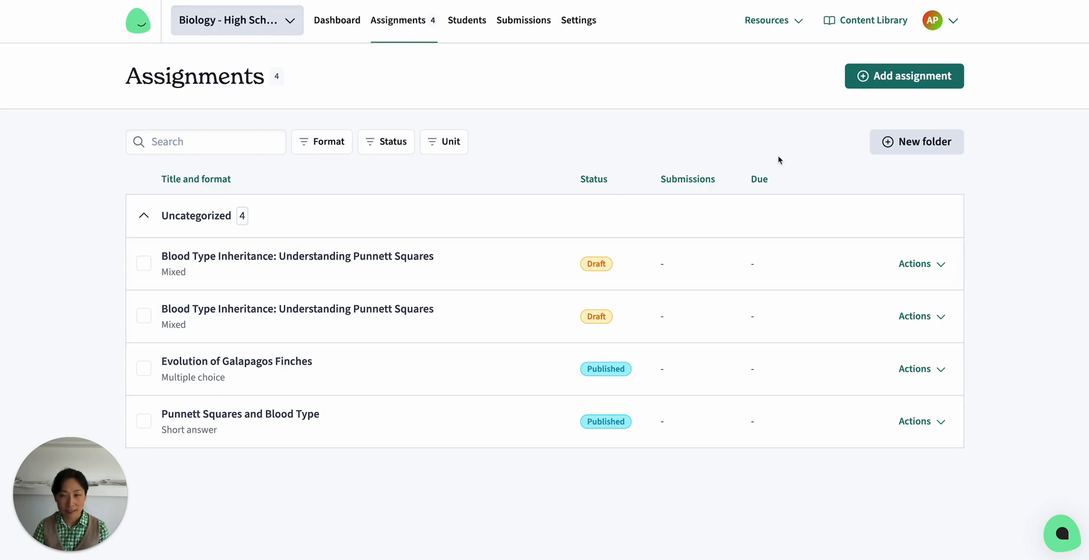
Generate a draft assignment from a five-question Punnett-square blood type inheritance objective
left_click(904, 76)
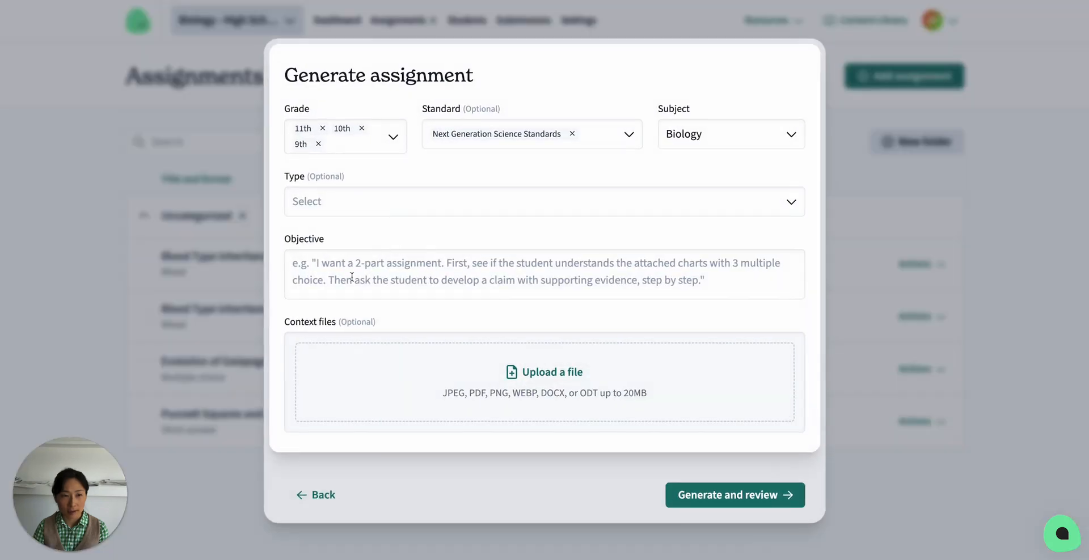
type("Use this punnett square for blood type inheritance to generate 5 questions from easy to hard.")
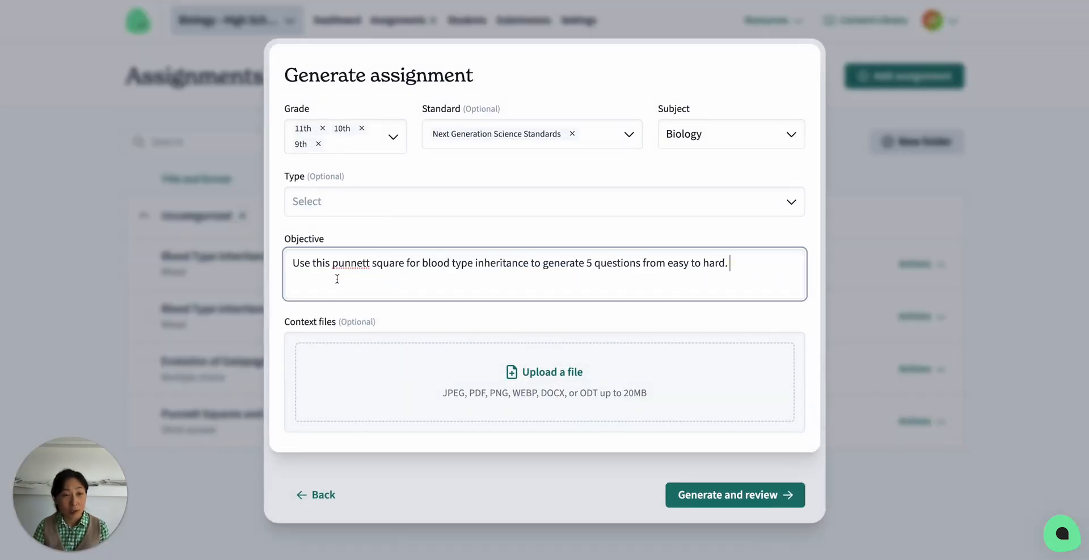
mouse_move(517, 282)
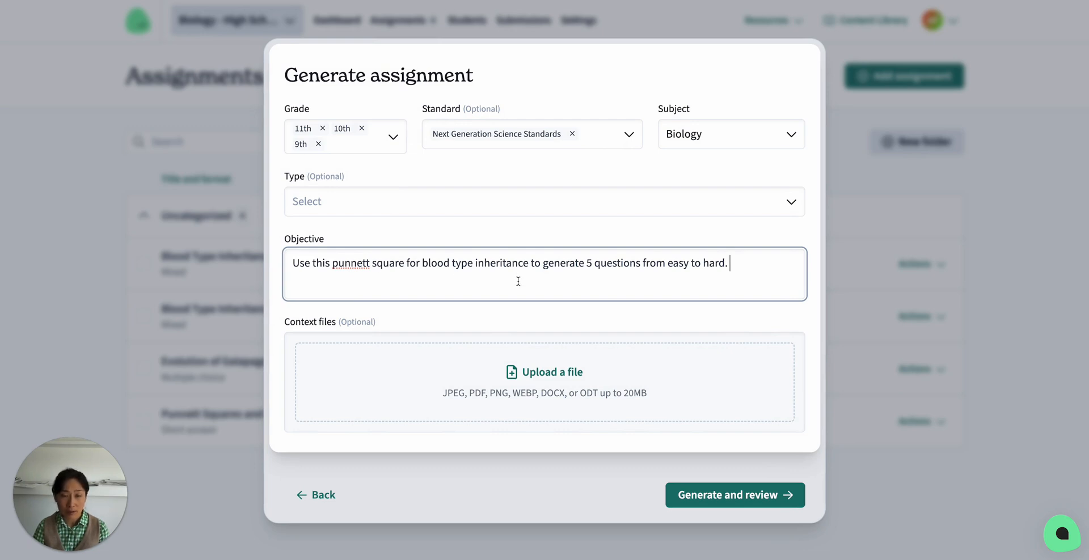
mouse_move(552, 314)
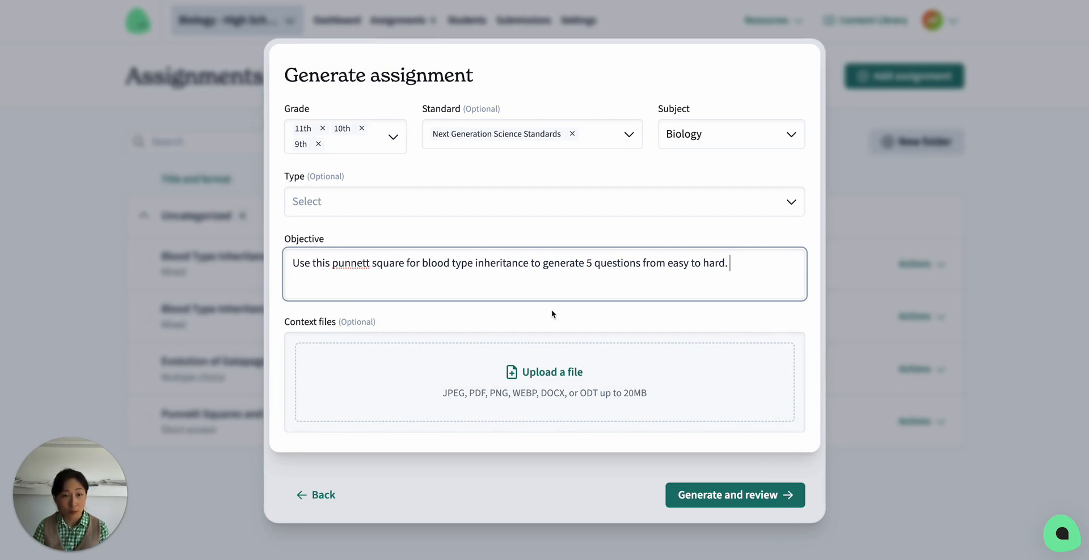
left_click(544, 372)
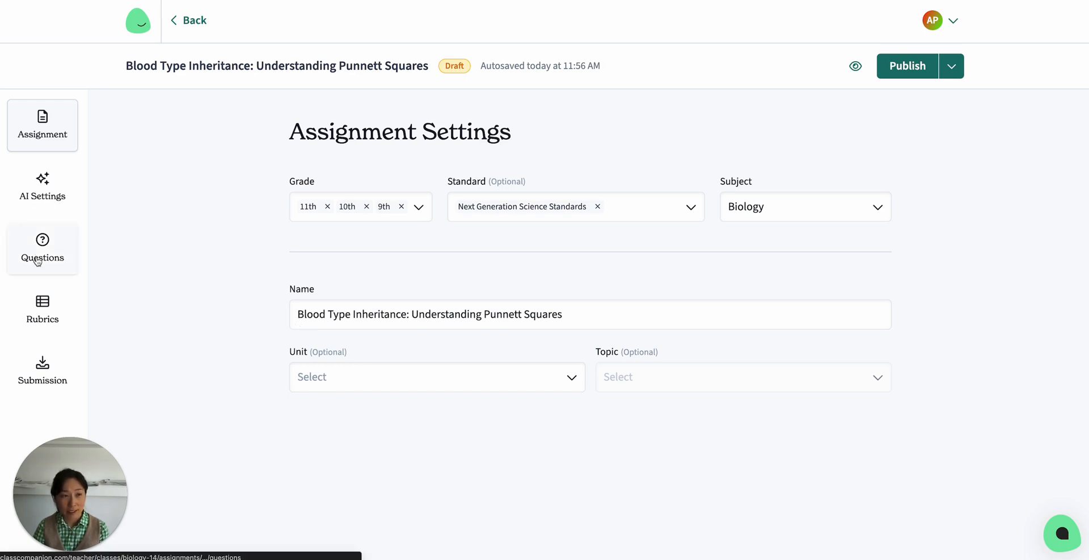
Scroll through the generated blood-type Punnett square questions in the Questions view
left_click(42, 248)
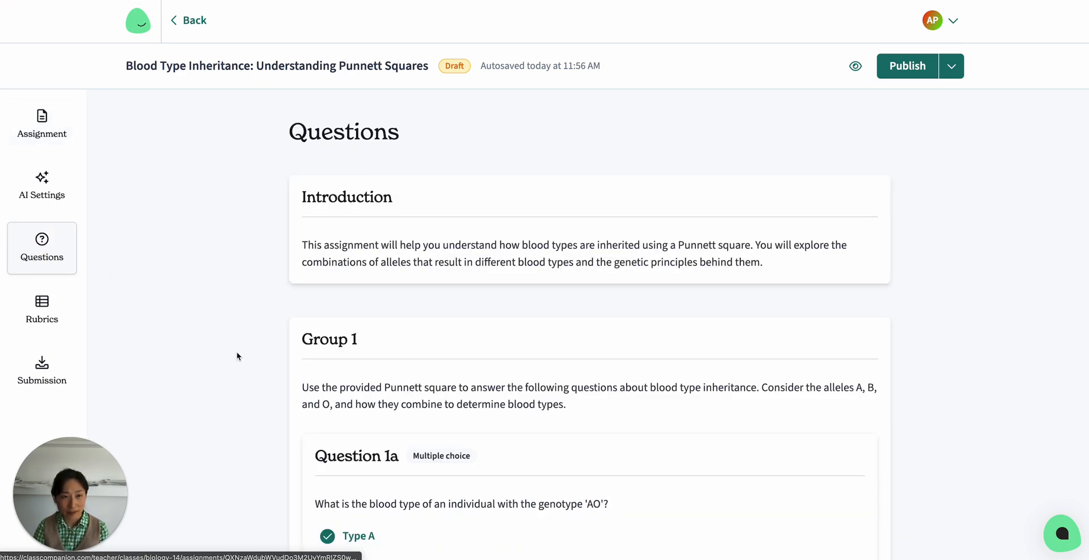
scroll("down", 3)
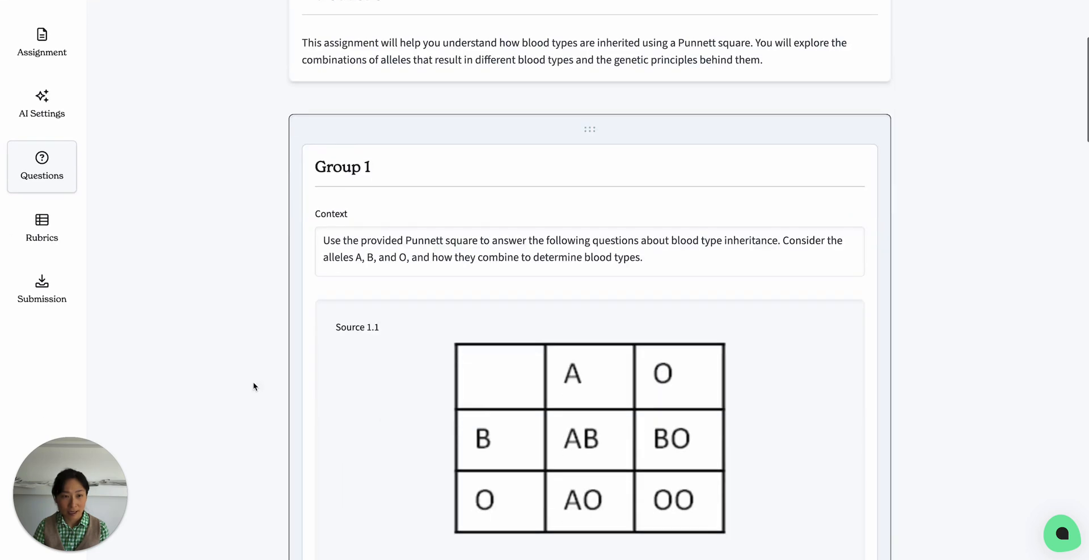
scroll("down", 3)
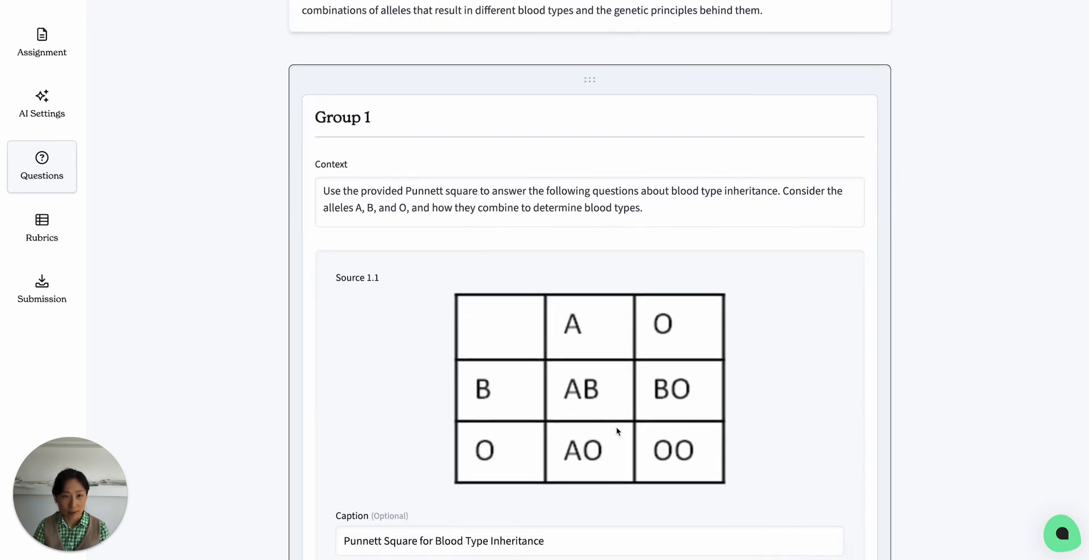
scroll("down", 3)
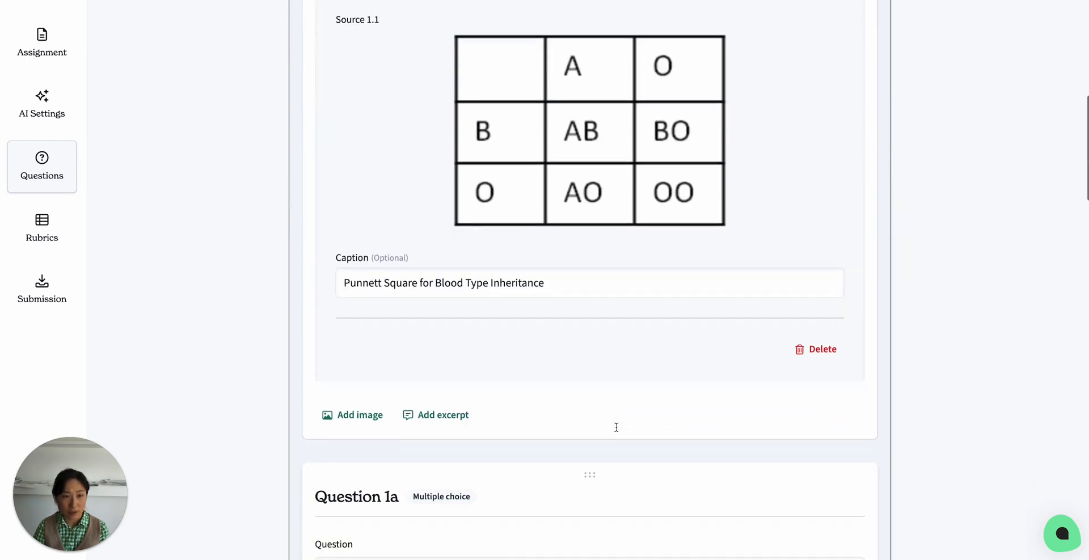
scroll("down", 3)
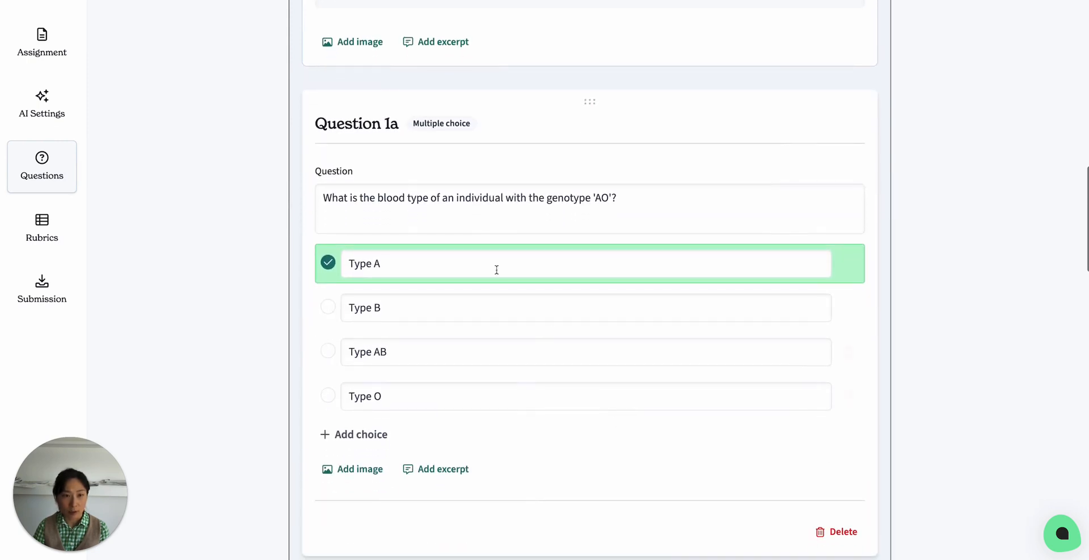
mouse_move(321, 219)
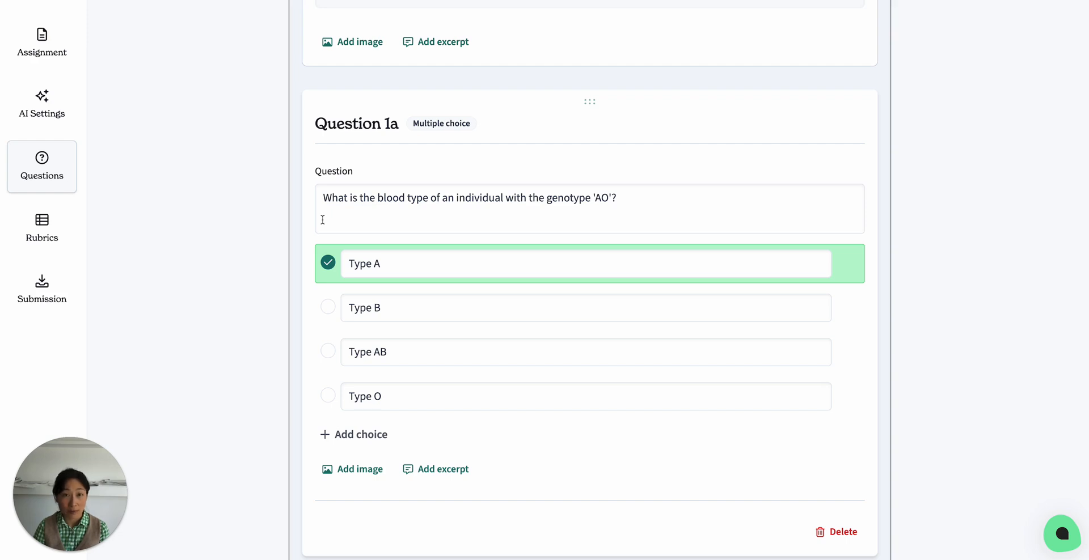
scroll("down", 3)
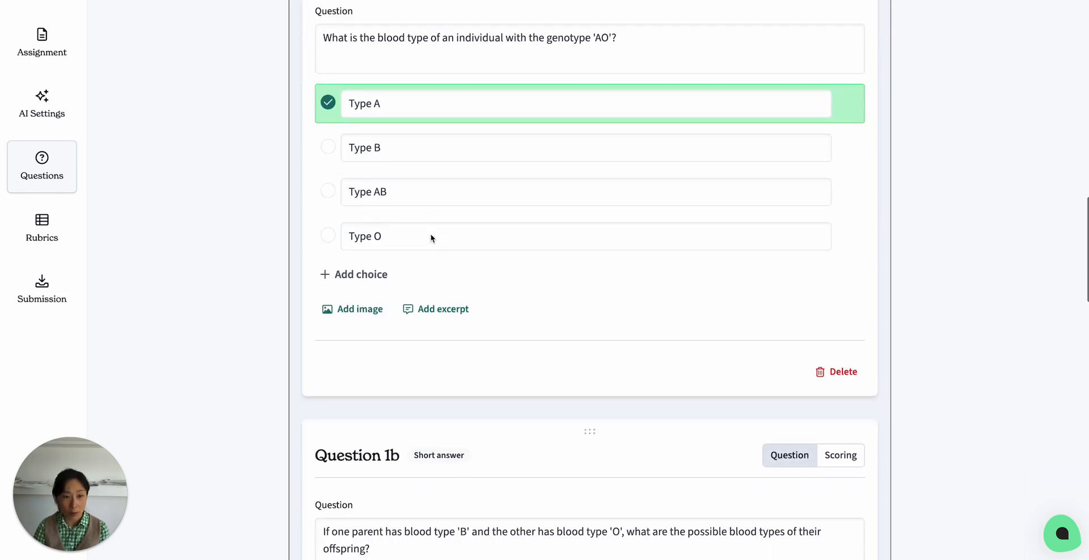
scroll("down", 3)
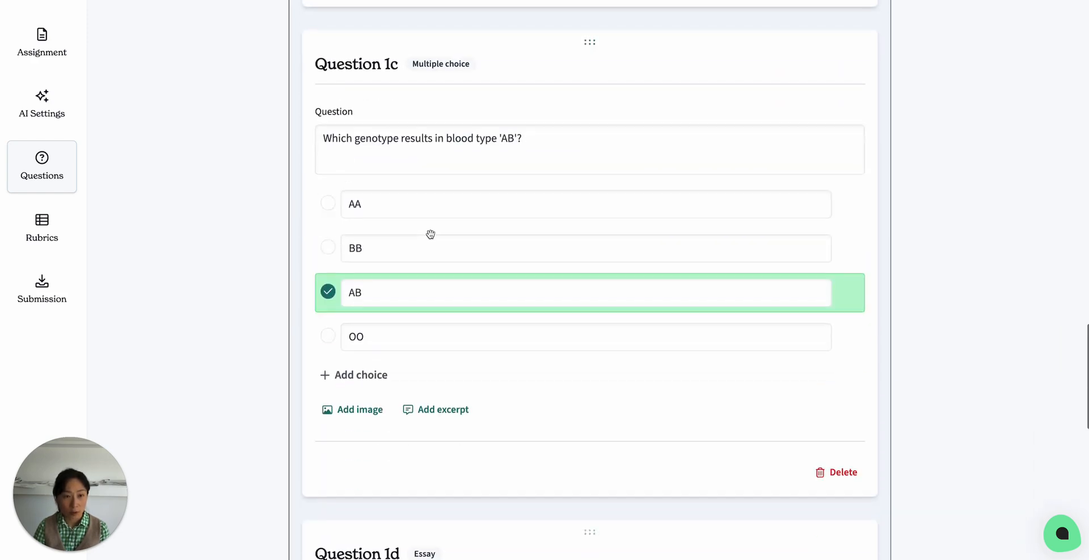
scroll("down", 3)
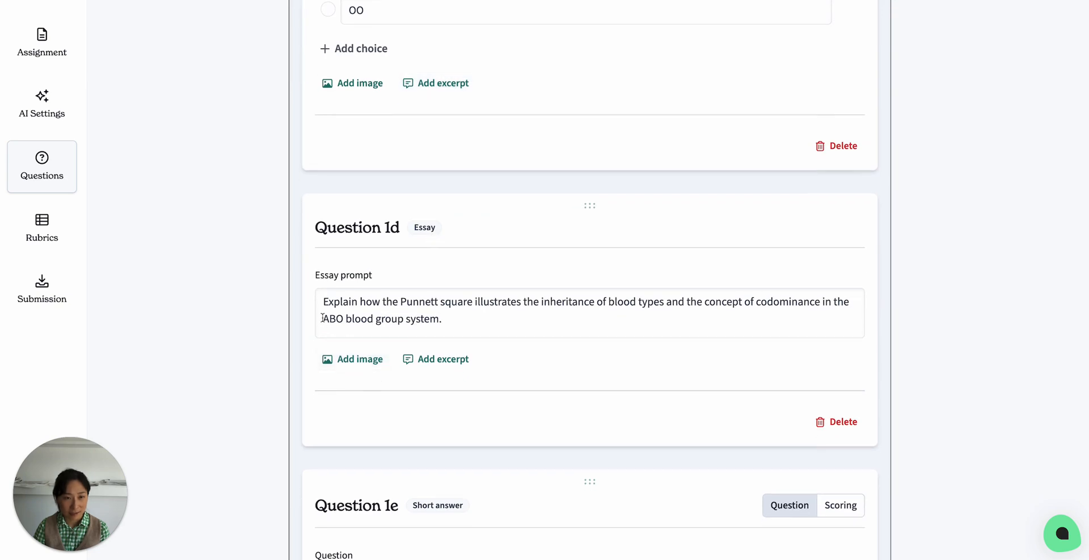
scroll("down", 3)
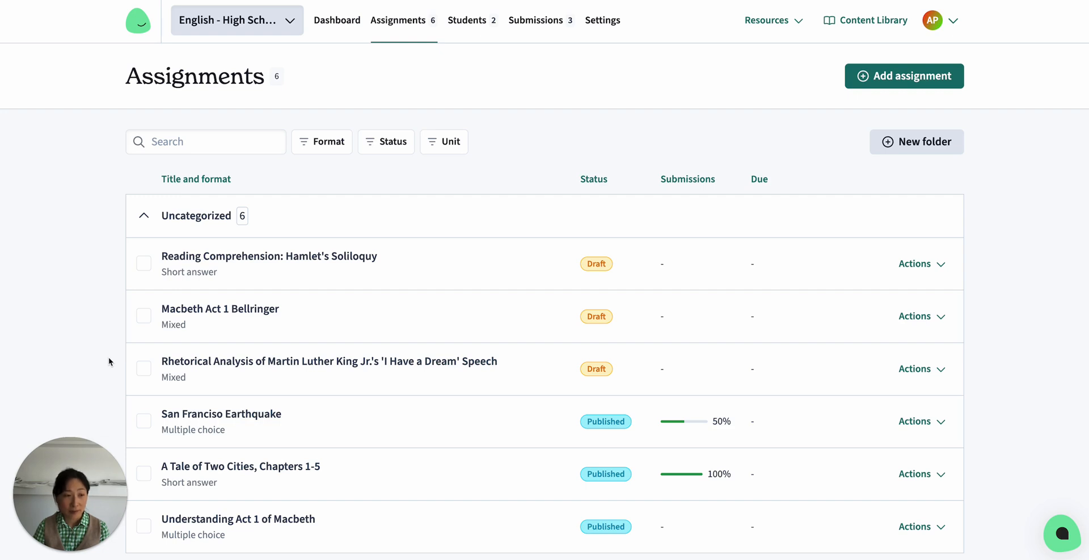
Start a new English assignment for the Hamlet soliloquy comprehension objective
left_click(904, 75)
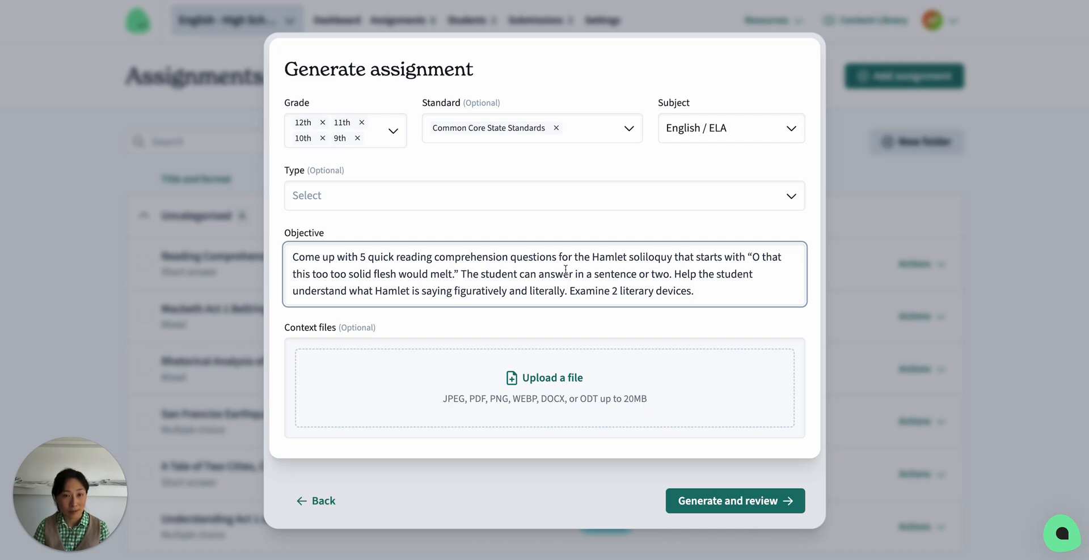
mouse_move(509, 276)
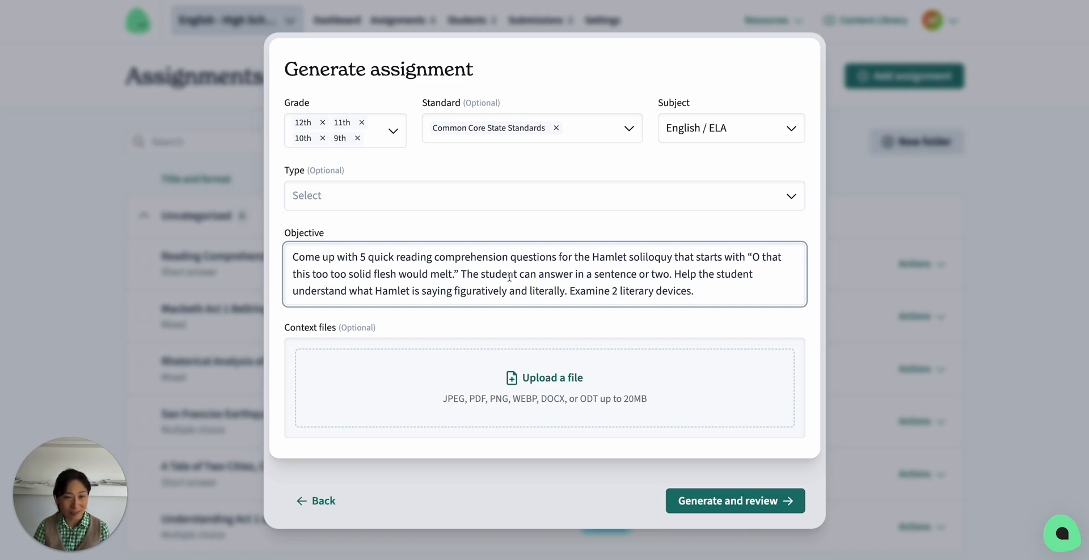
Browse the Hamlet soliloquy excerpt, citation and short-answer questions in Questions view
left_click(734, 501)
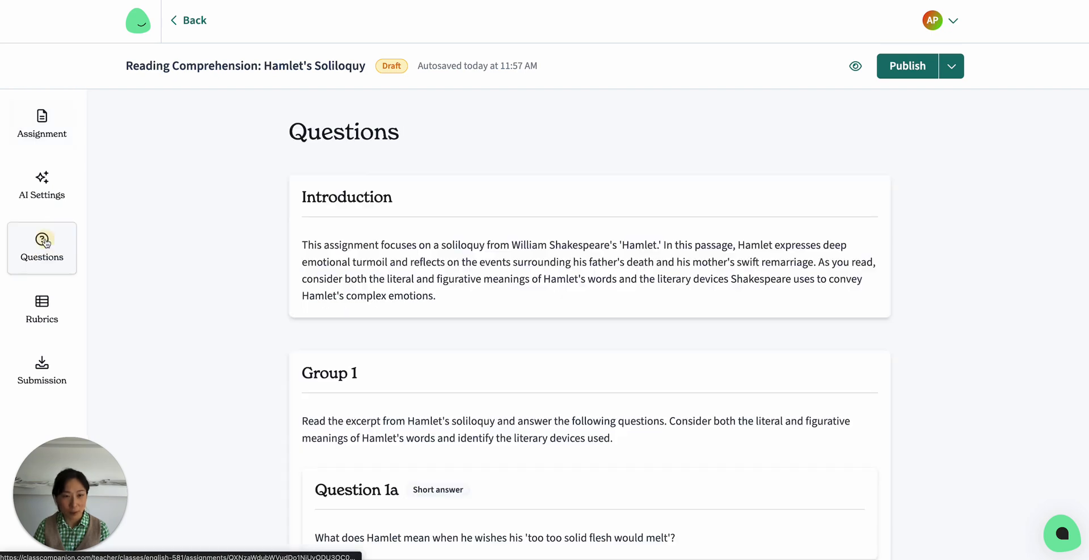
scroll("down", 3)
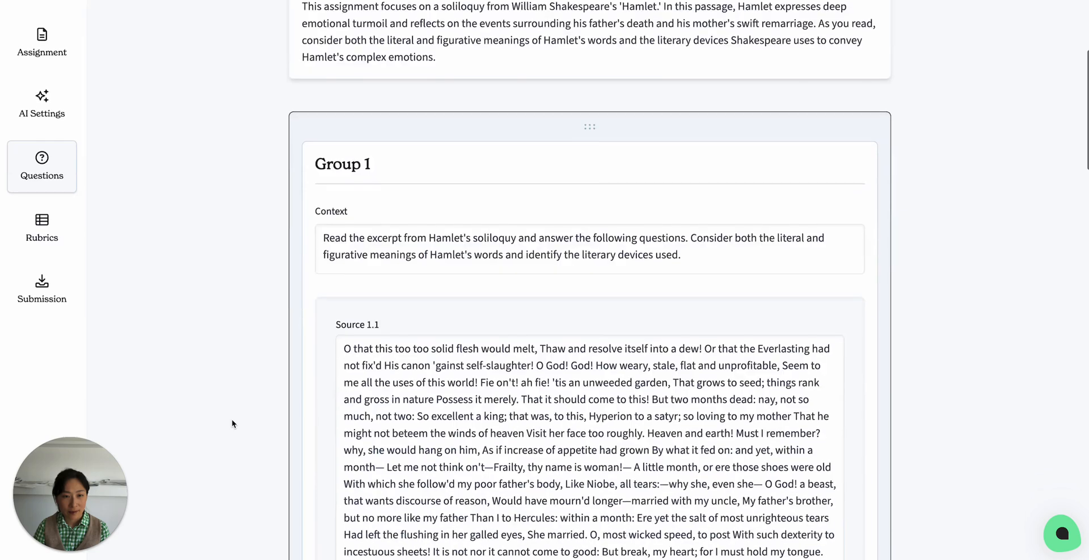
scroll("down", 3)
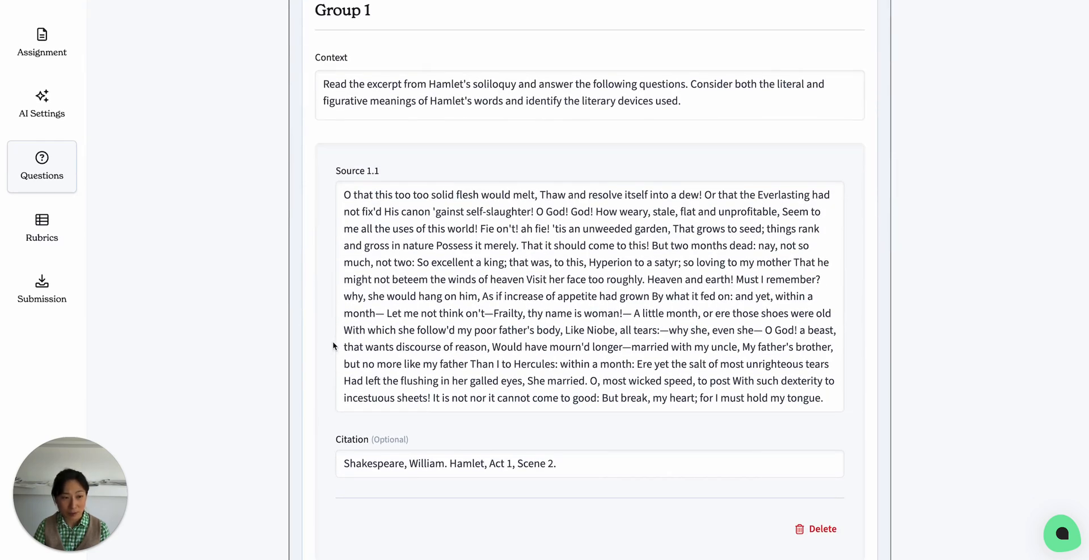
scroll("down", 3)
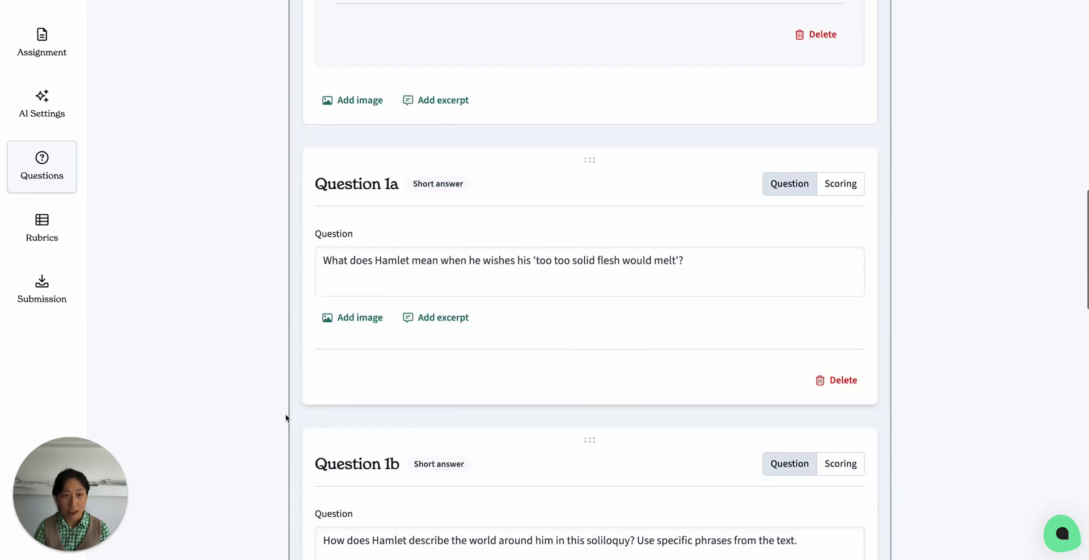
scroll("down", 3)
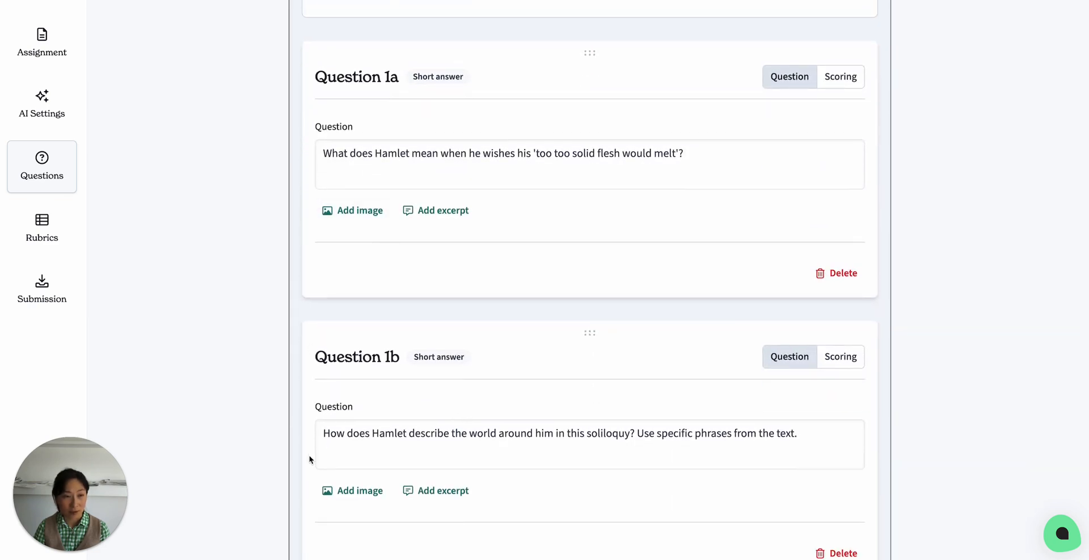